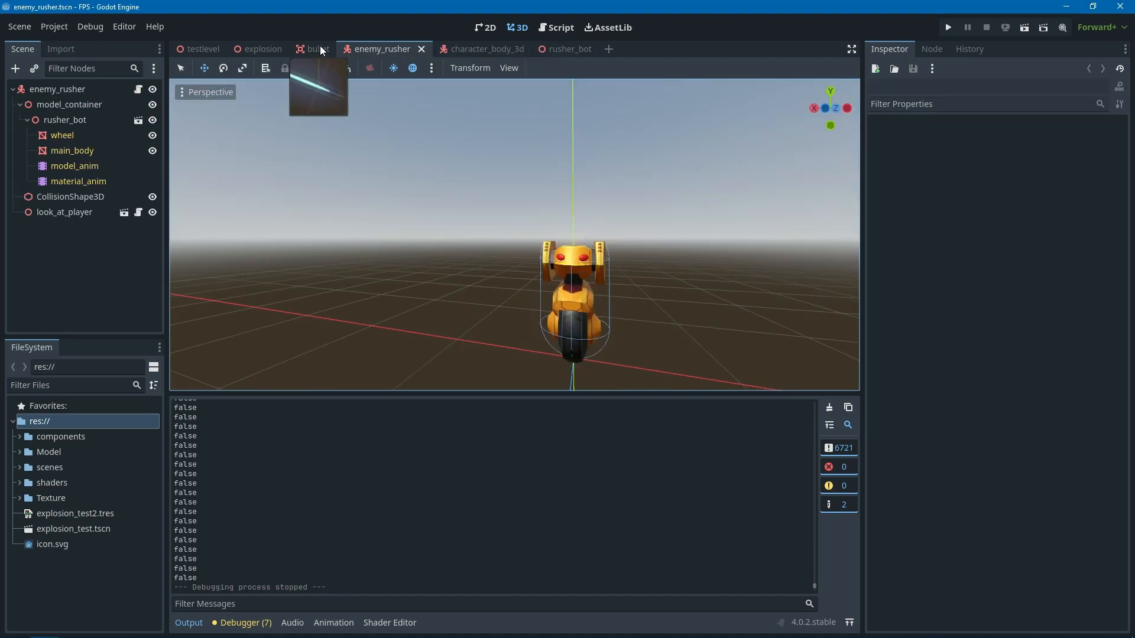
Open the character_body_3d scene's anim AnimationTree showing movement, shooting and sway blends
left_click(474, 49)
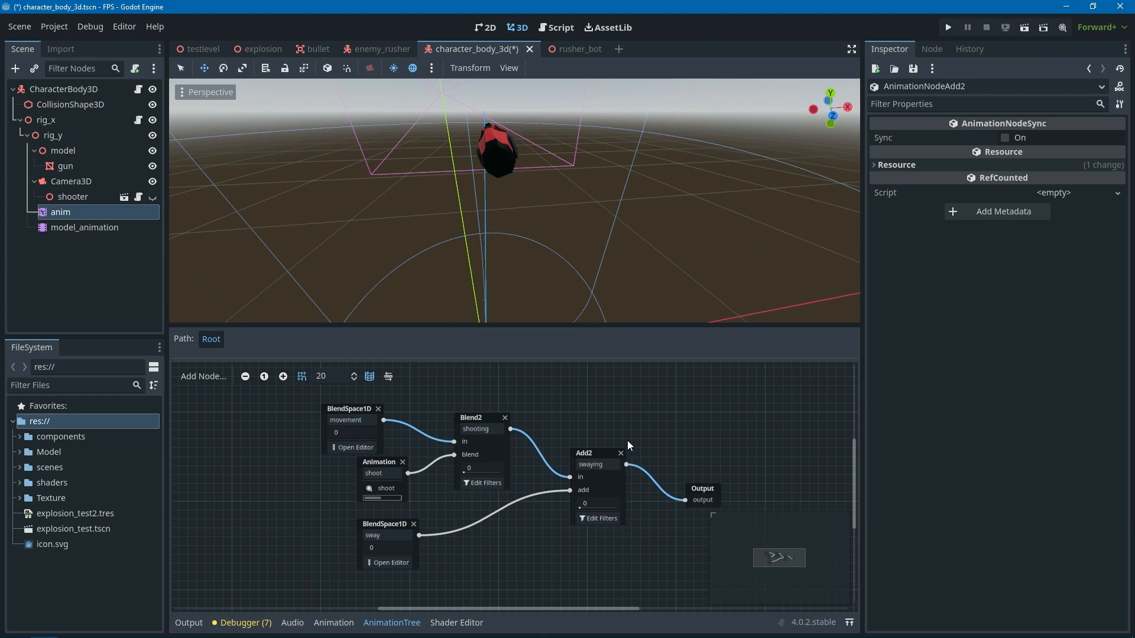
View the sprint animation's camera and gun tracks, then select the gun node
left_click(84, 227)
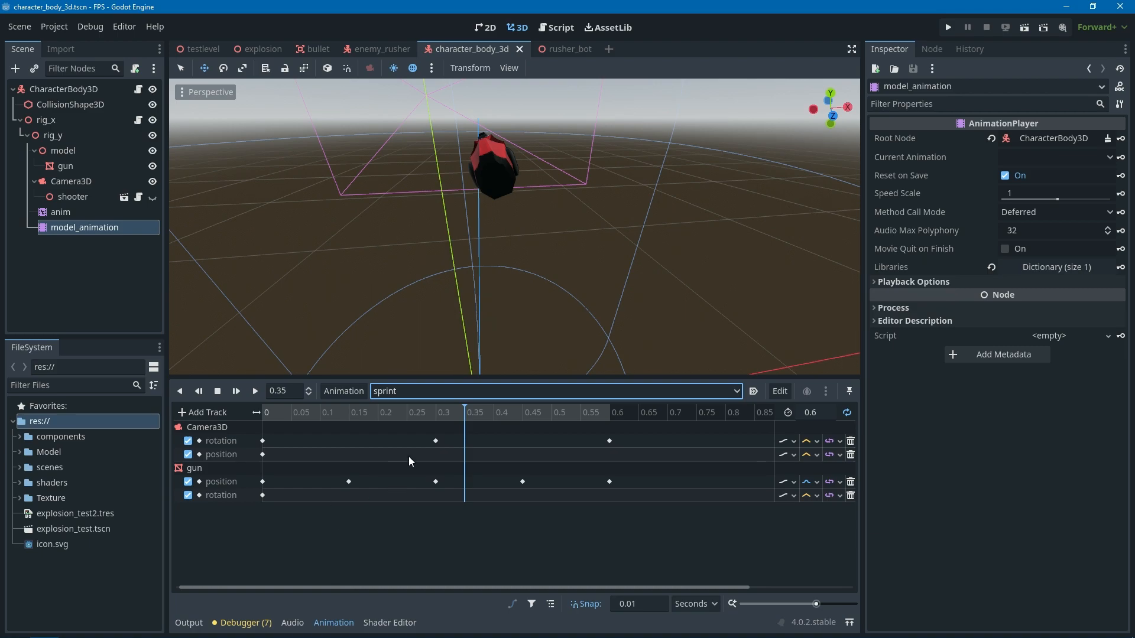
left_click(65, 166)
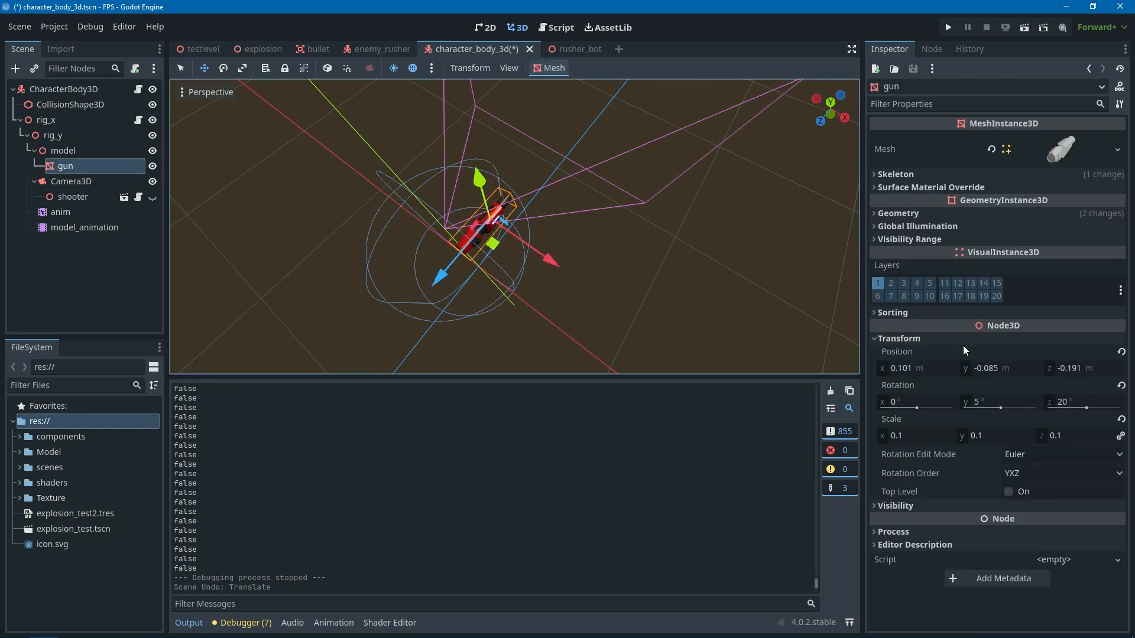
left_click(552, 48)
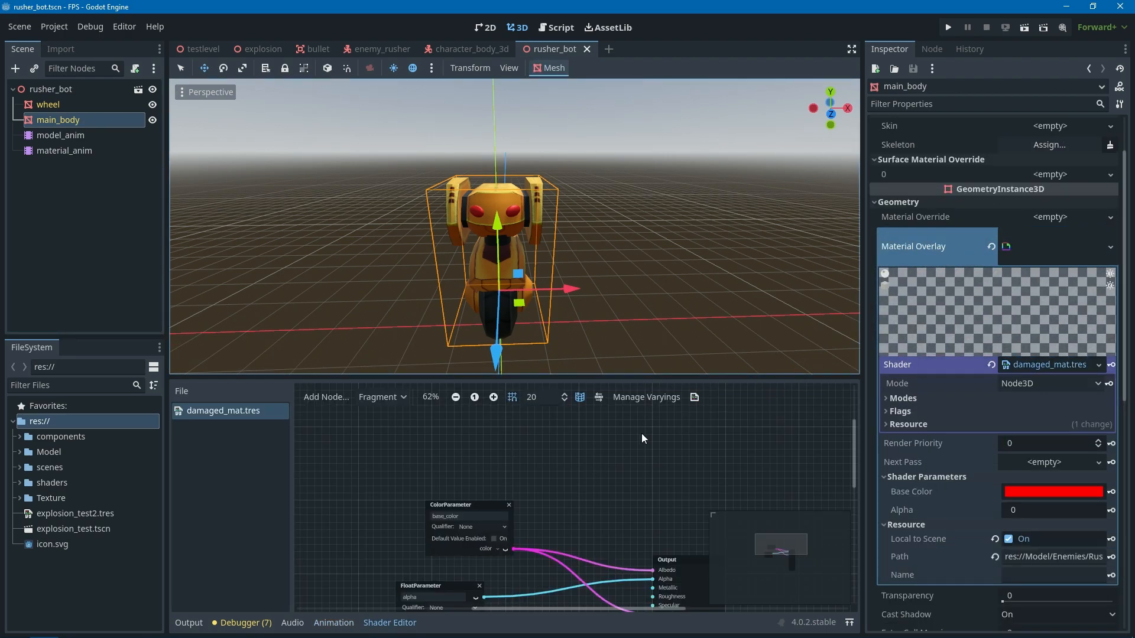